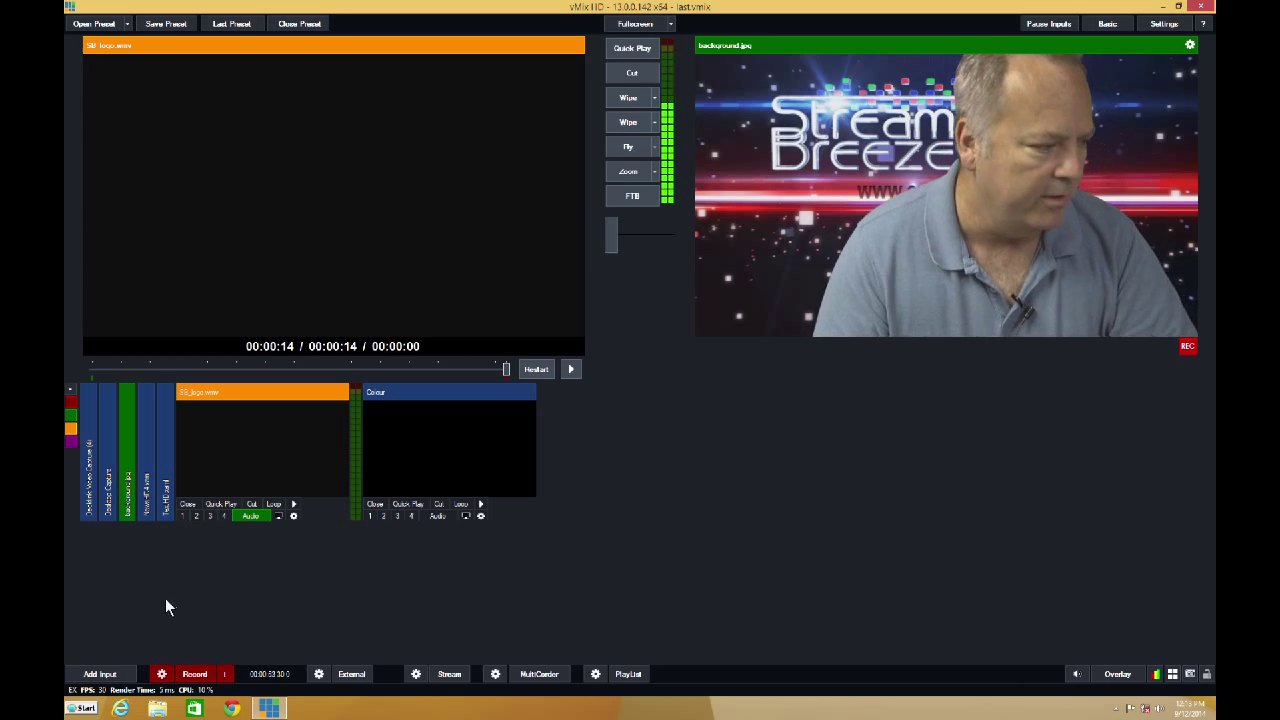
Add the video clip from the content folder as a new Video input
left_click(100, 672)
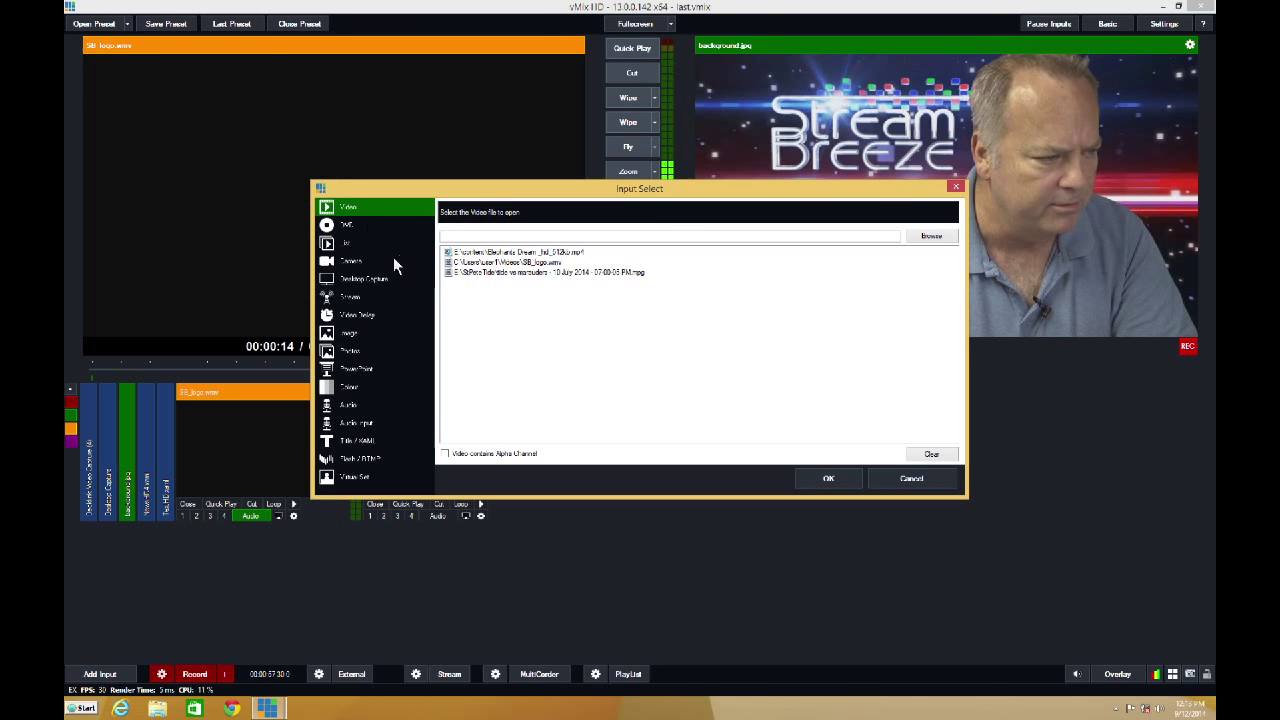
left_click(930, 236)
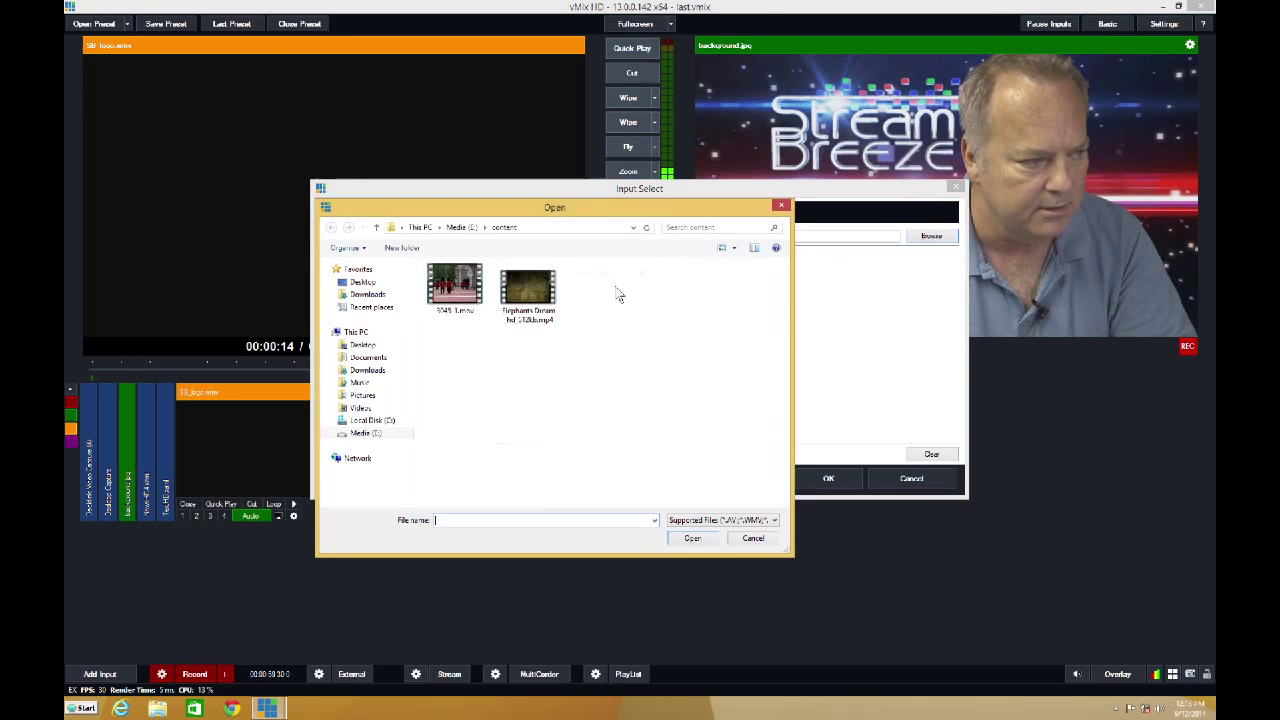
left_click(528, 290)
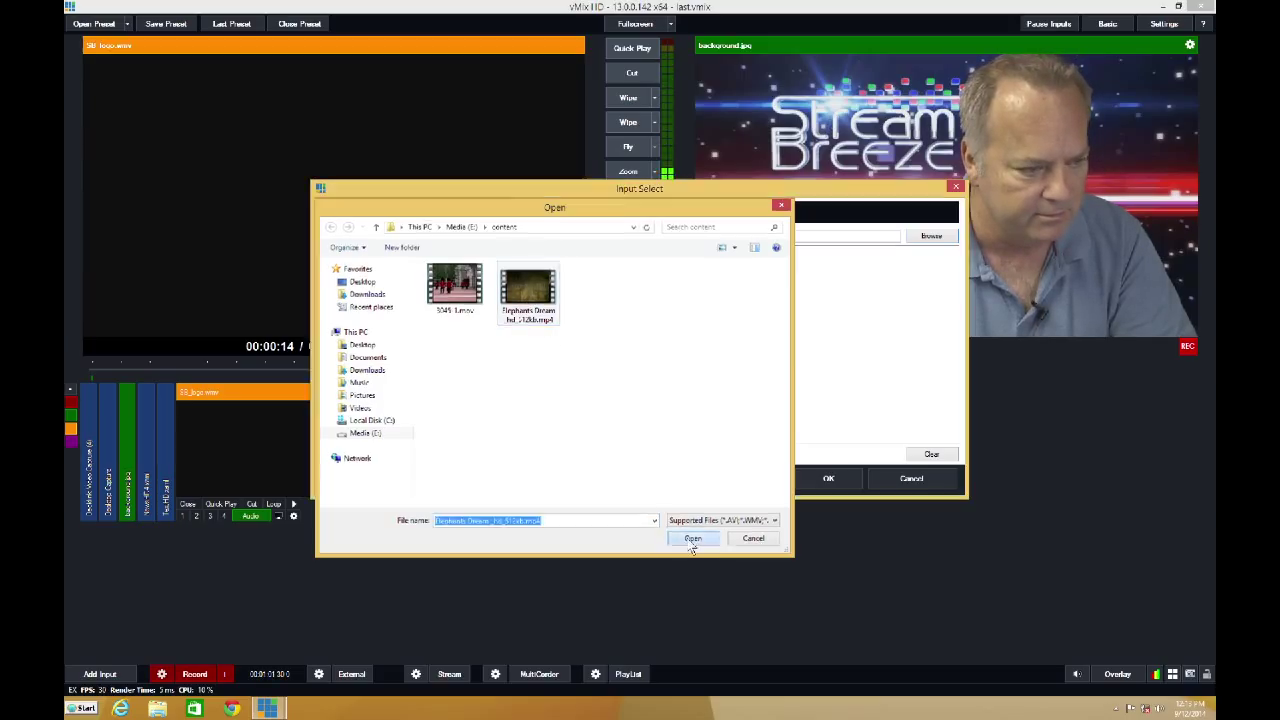
left_click(692, 538)
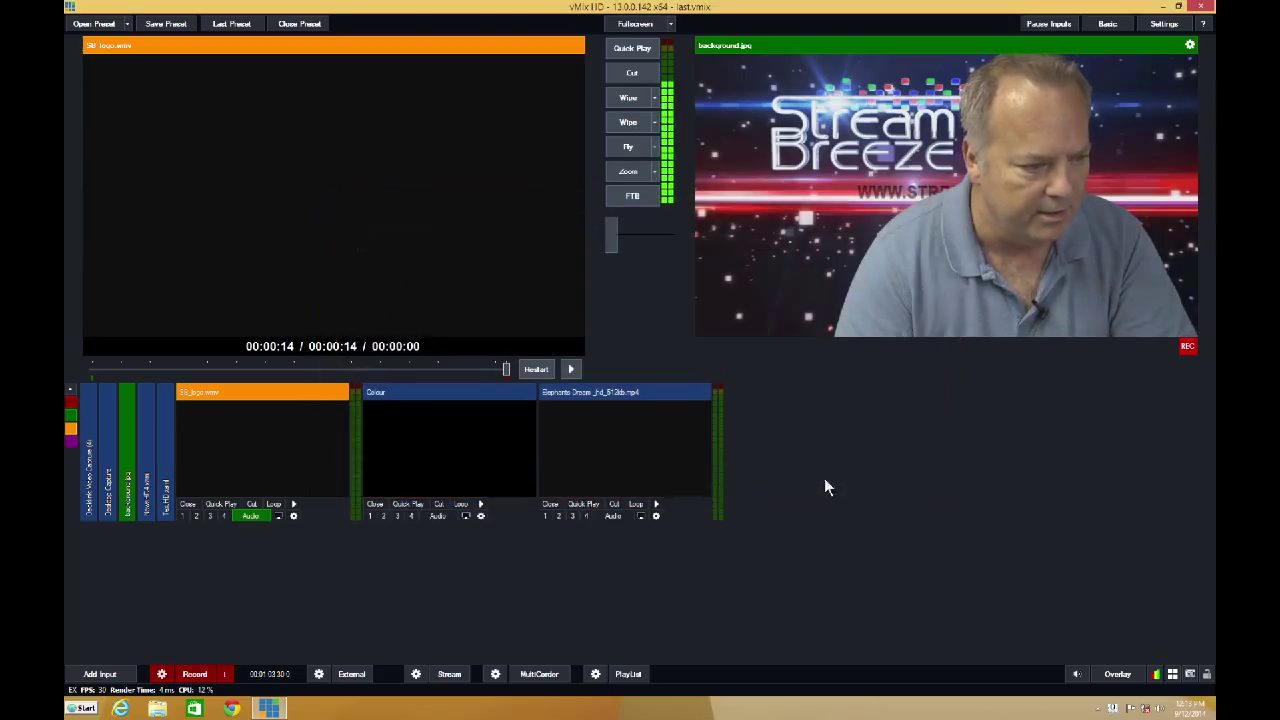
mouse_move(260, 446)
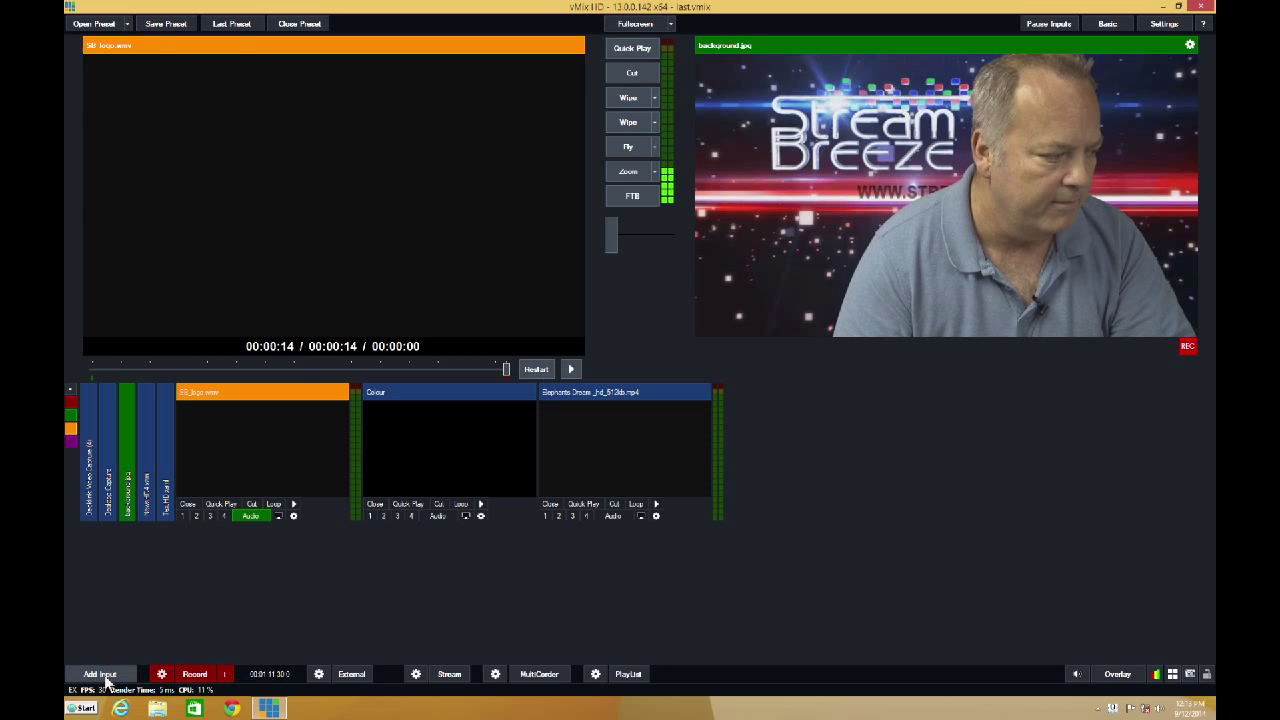
Add a News-template headline title input and dismiss the Title Editor
left_click(100, 672)
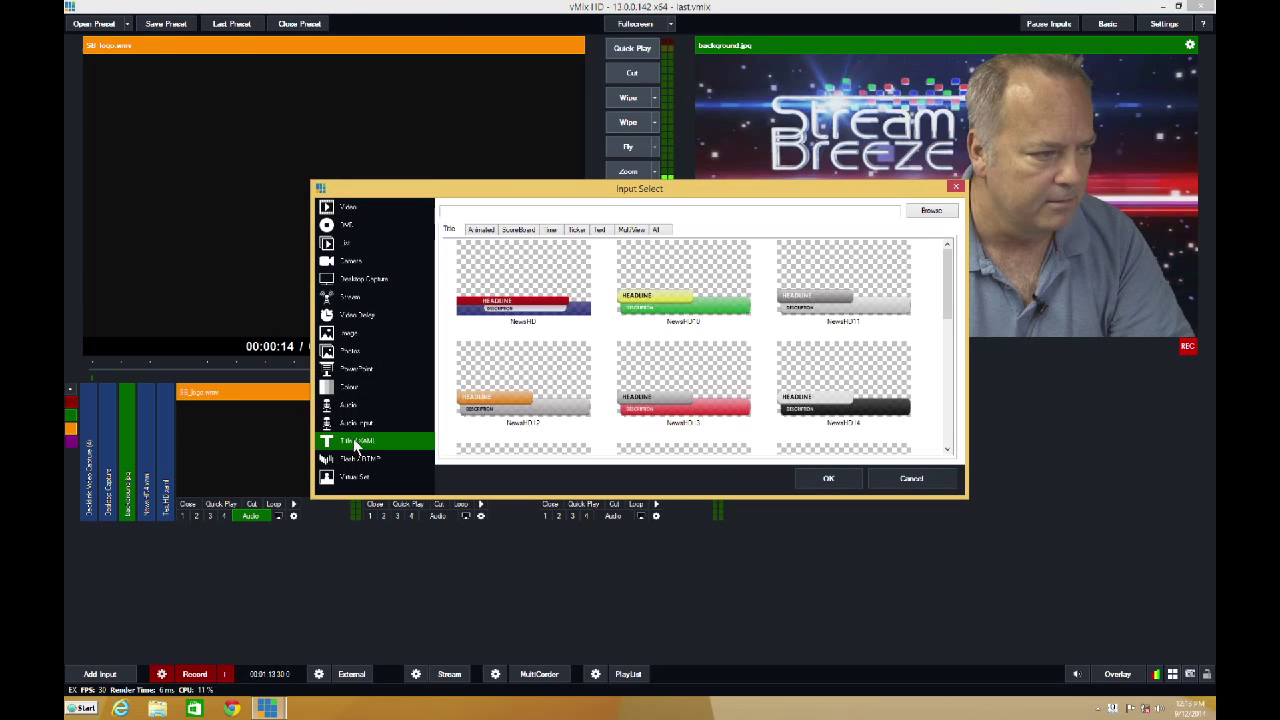
left_click(524, 280)
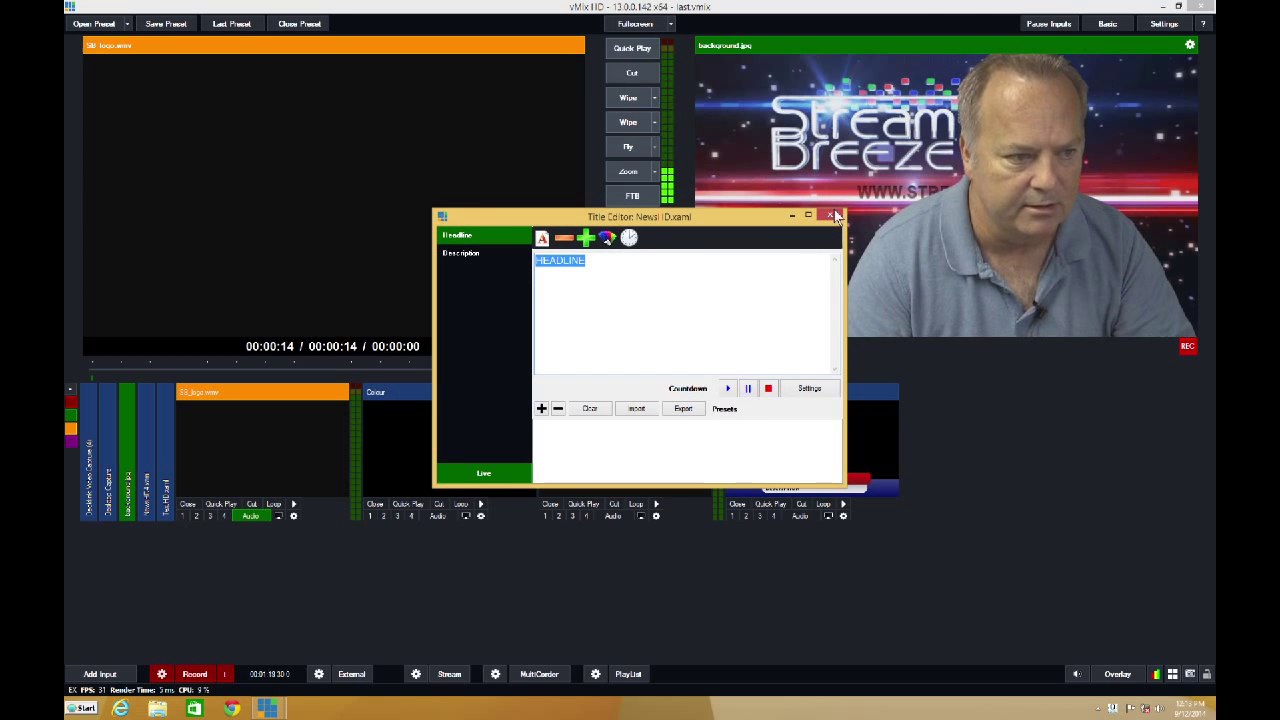
left_click(832, 216)
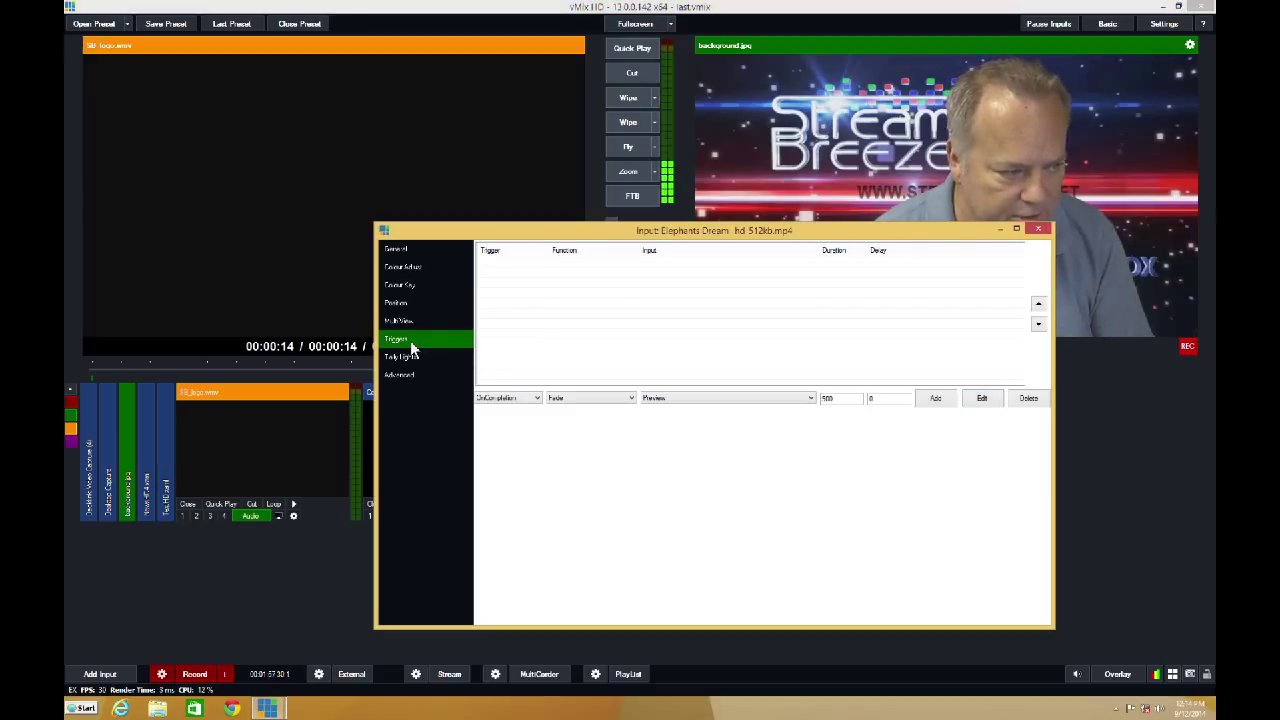
Show the video input's Triggers settings with the trigger event list available
left_click(536, 398)
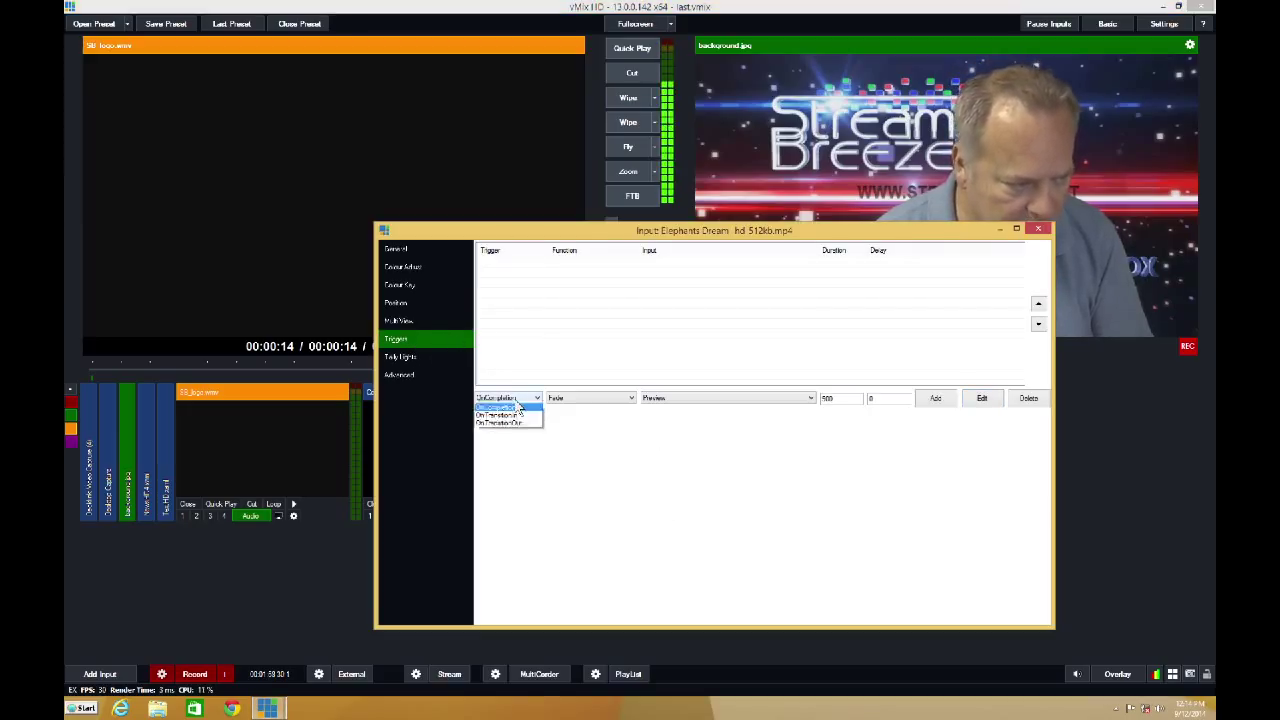
left_click(500, 408)
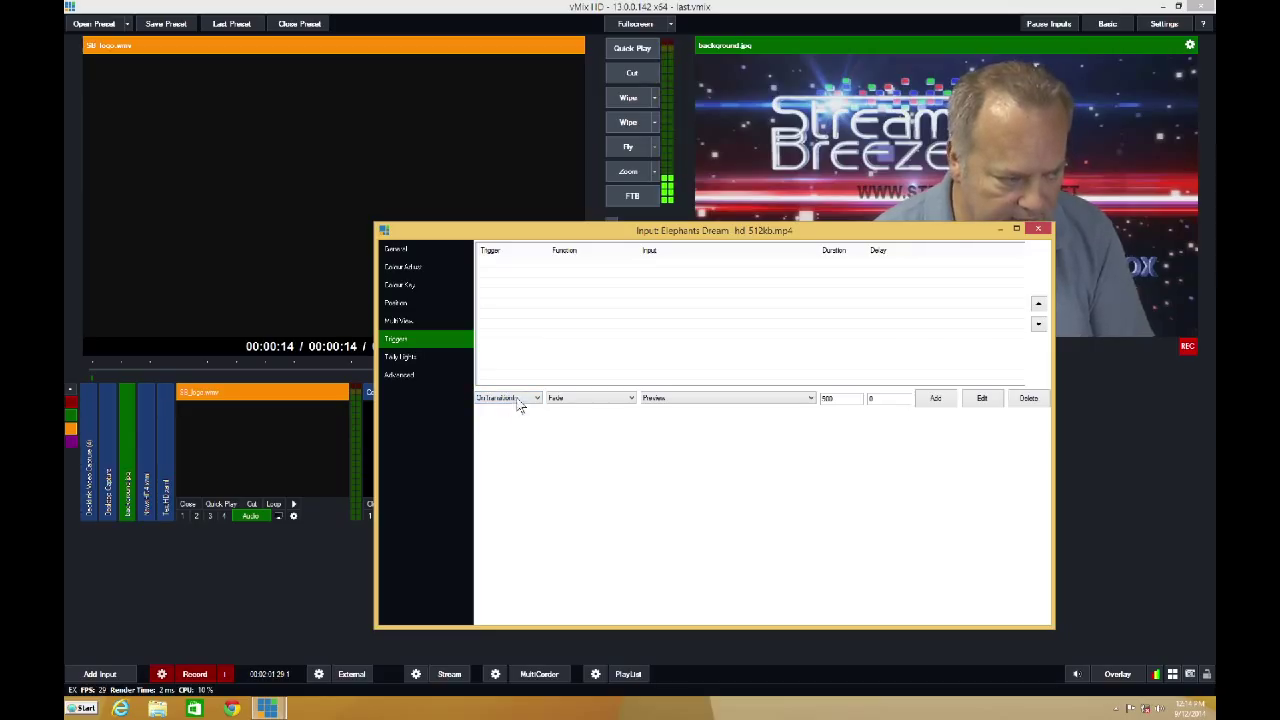
left_click(536, 398)
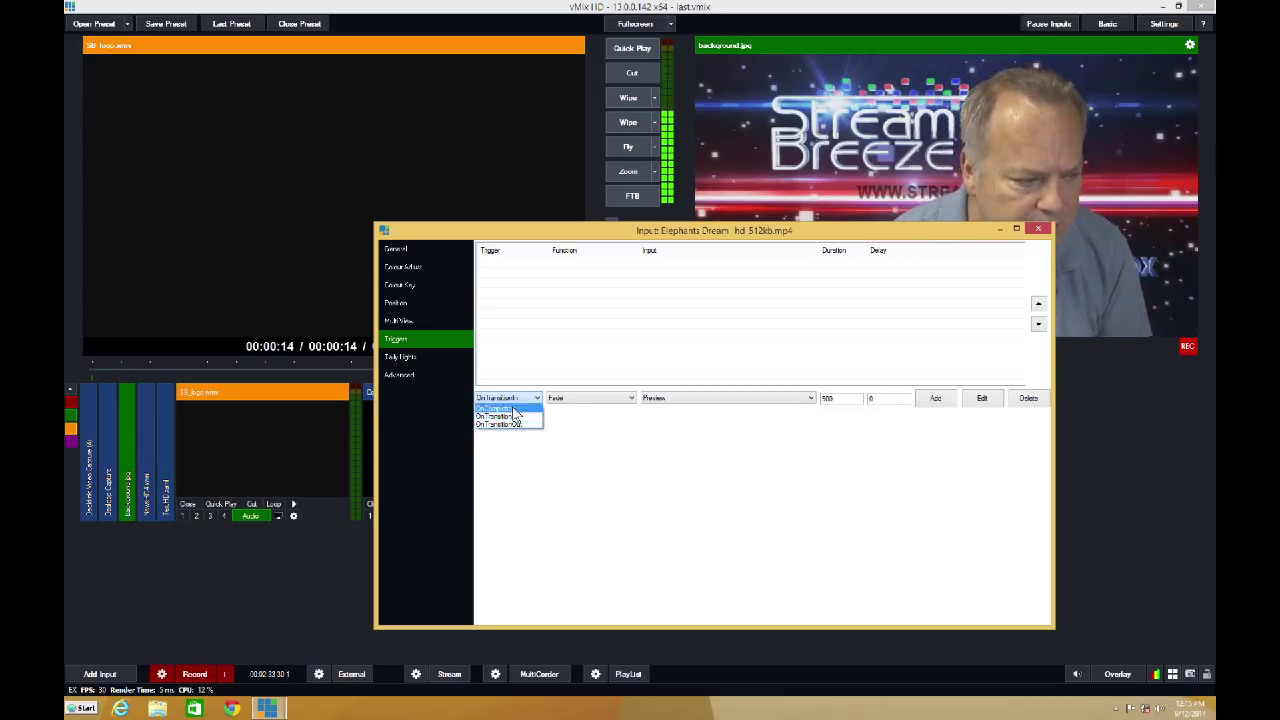
Add an OnTransitionIn trigger with OverlayInput1 targeting the headline title after a delay
left_click(508, 396)
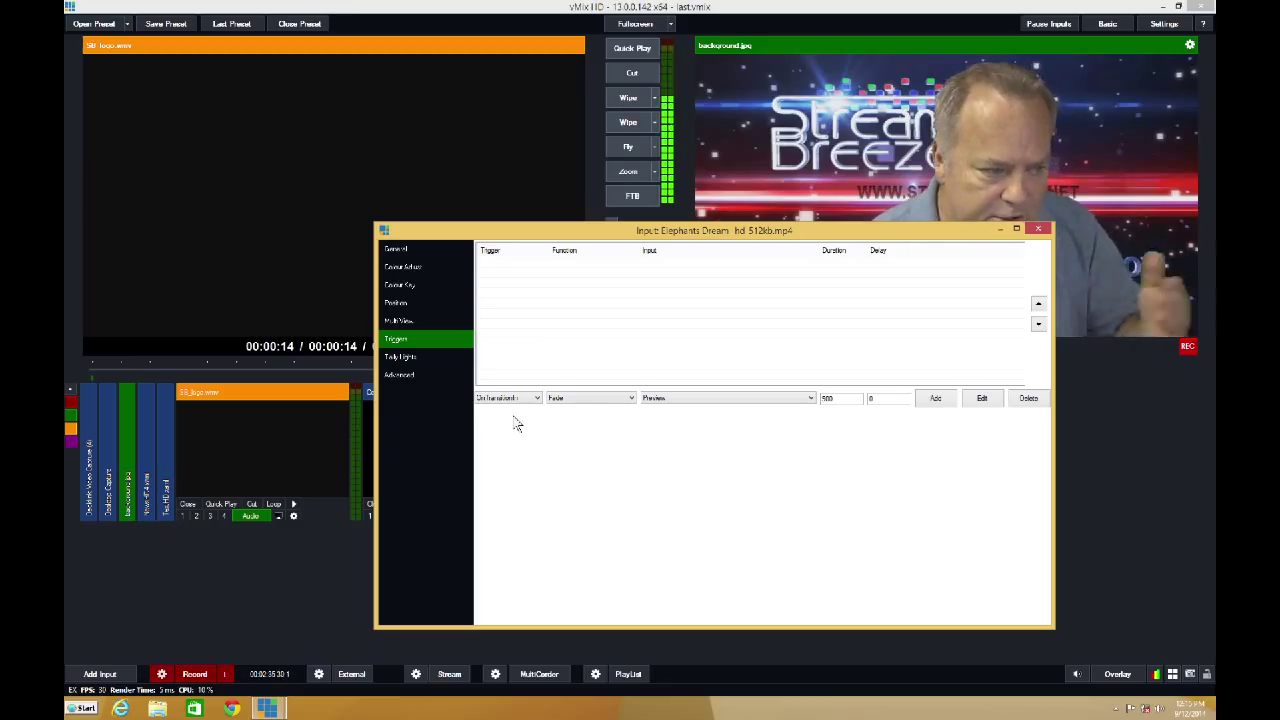
left_click(590, 398)
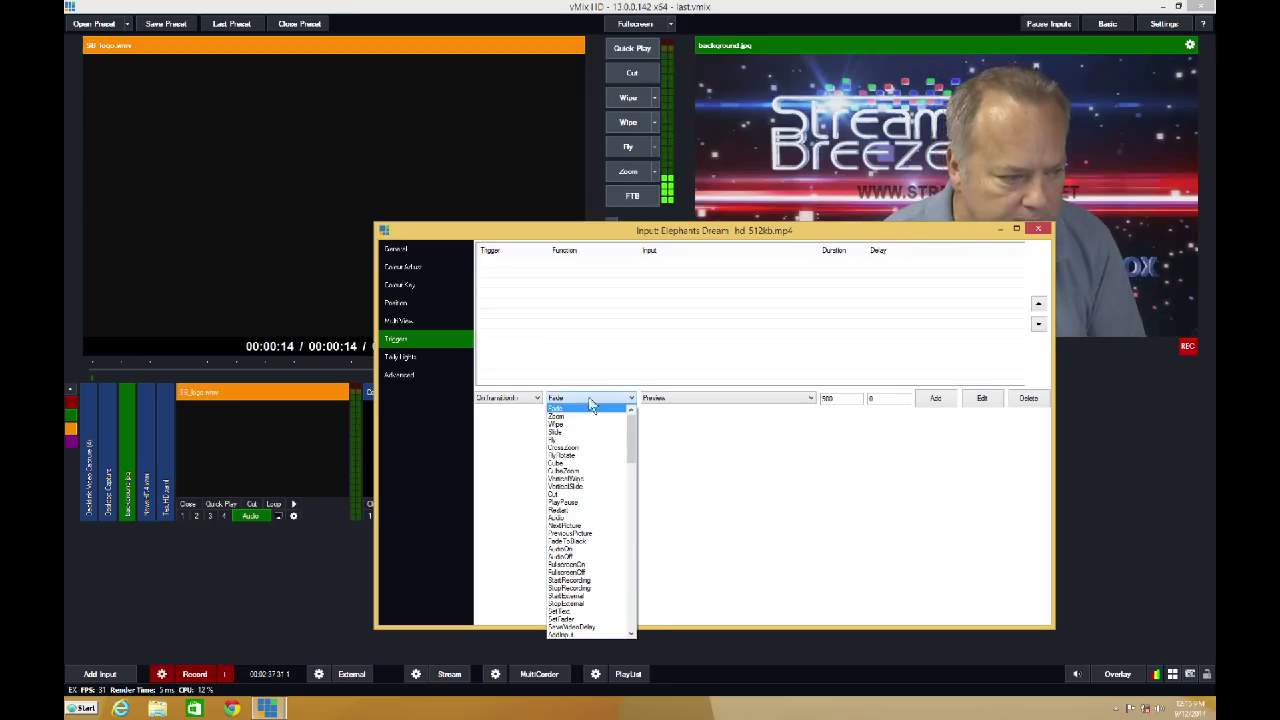
scroll("down", 3)
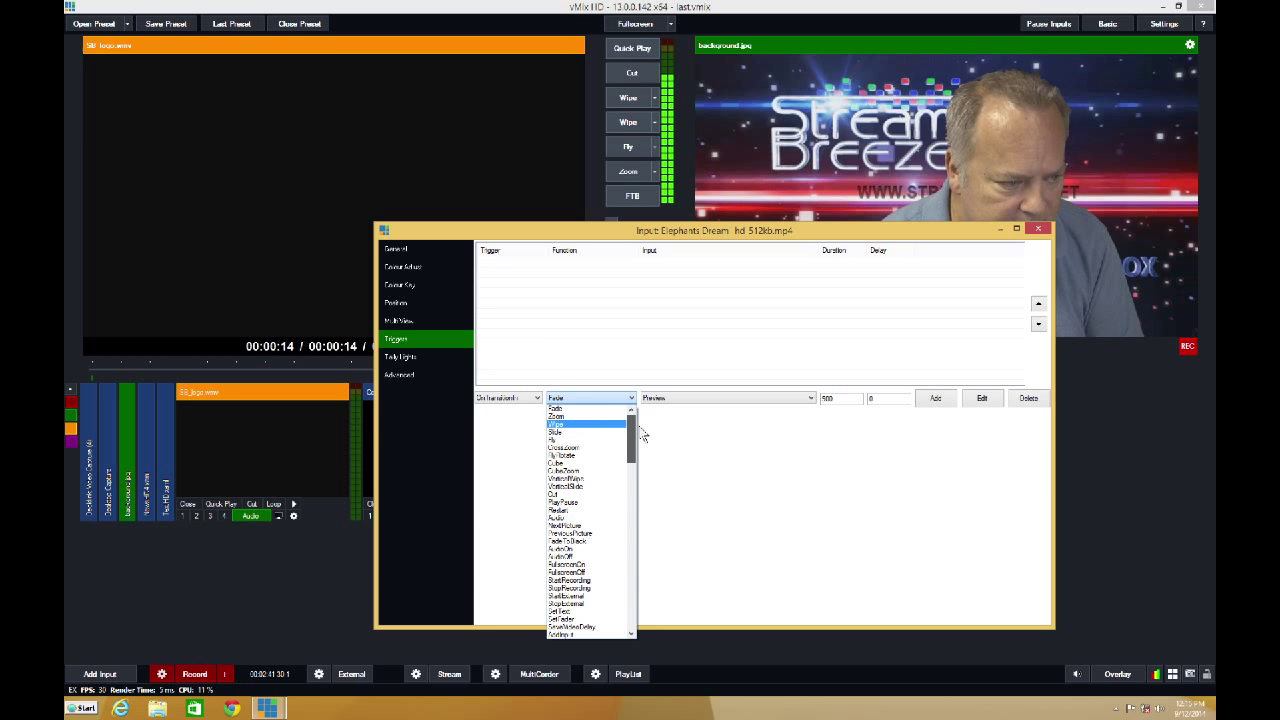
scroll("down", 3)
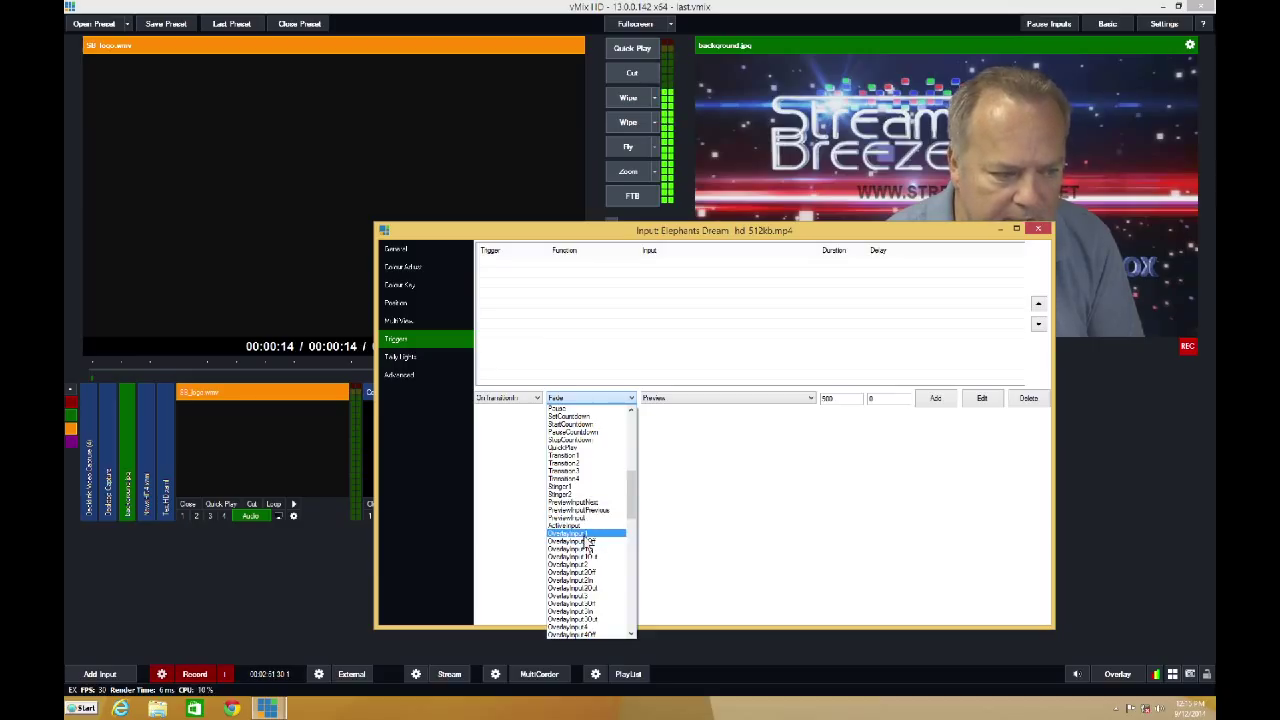
left_click(584, 532)
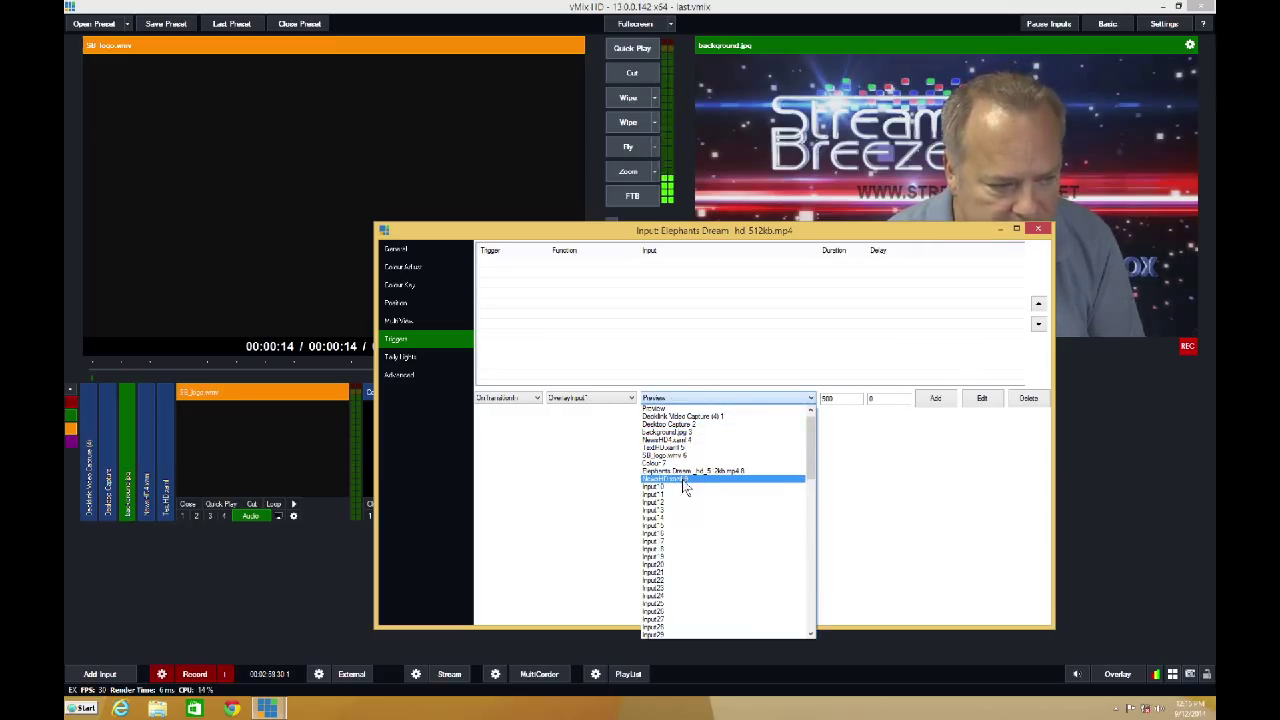
left_click(690, 478)
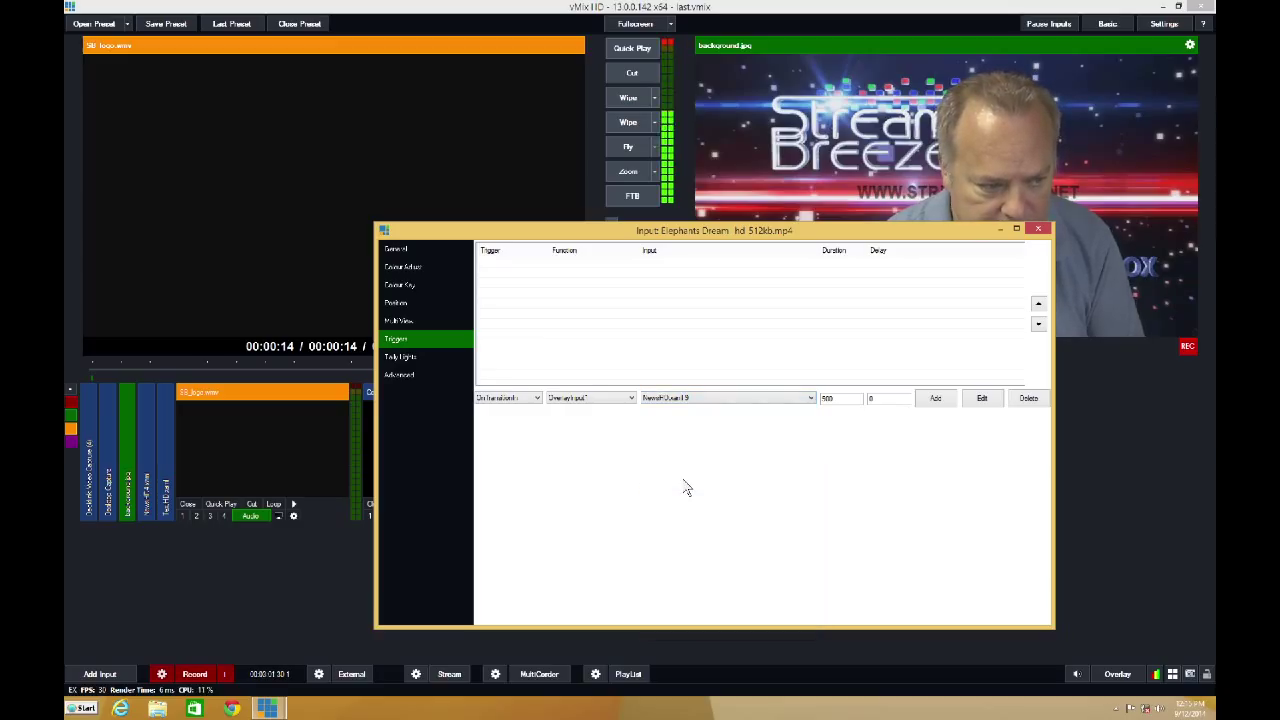
mouse_move(688, 482)
type("2000")
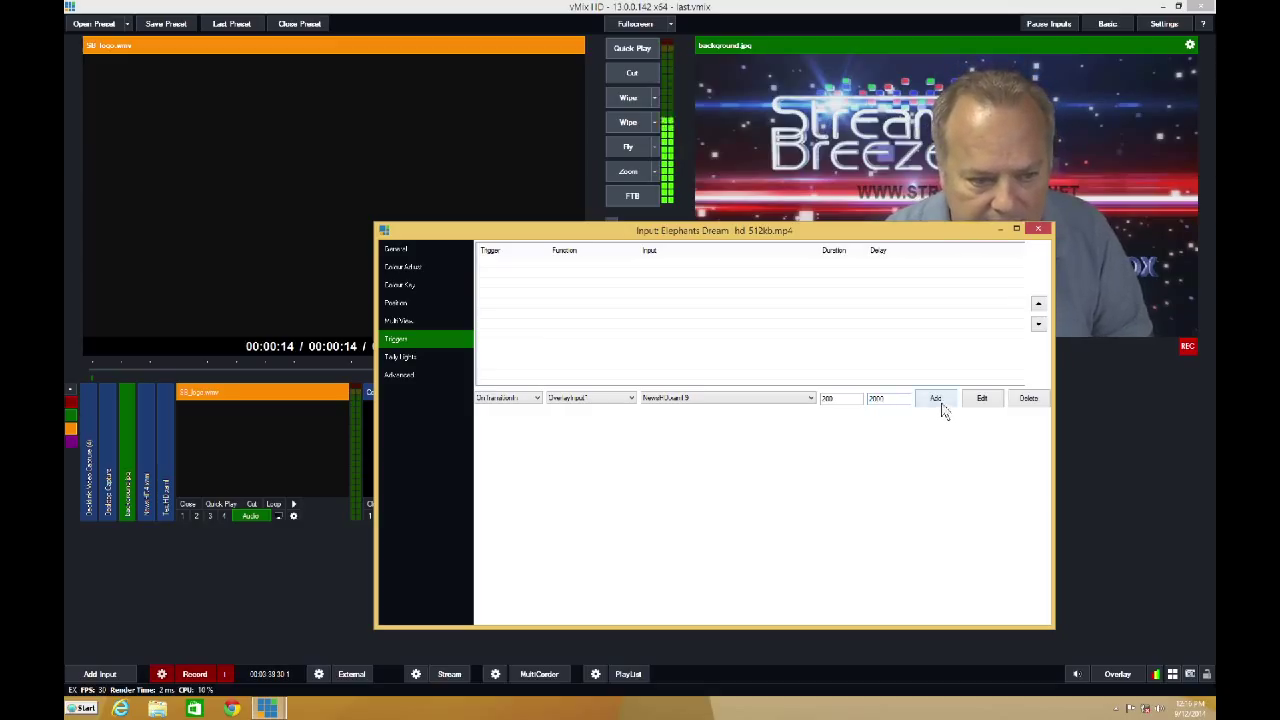
left_click(936, 398)
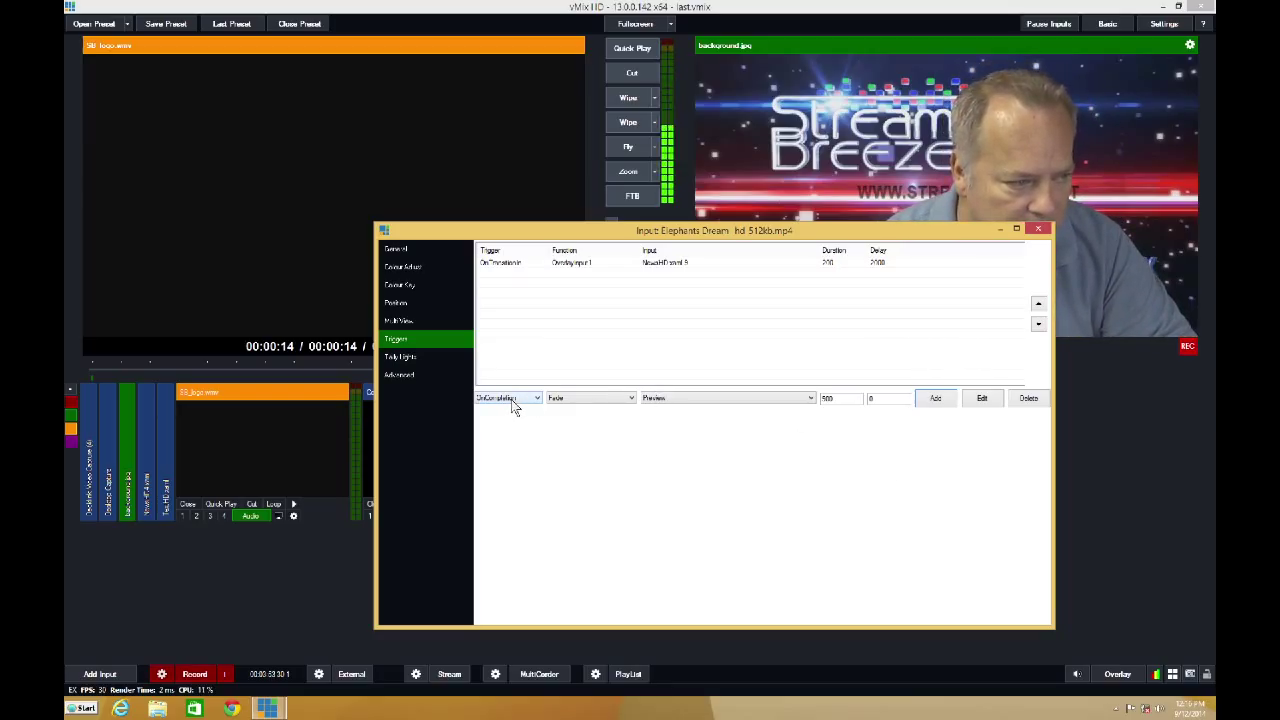
Begin a second trigger by listing the trigger events again
left_click(536, 396)
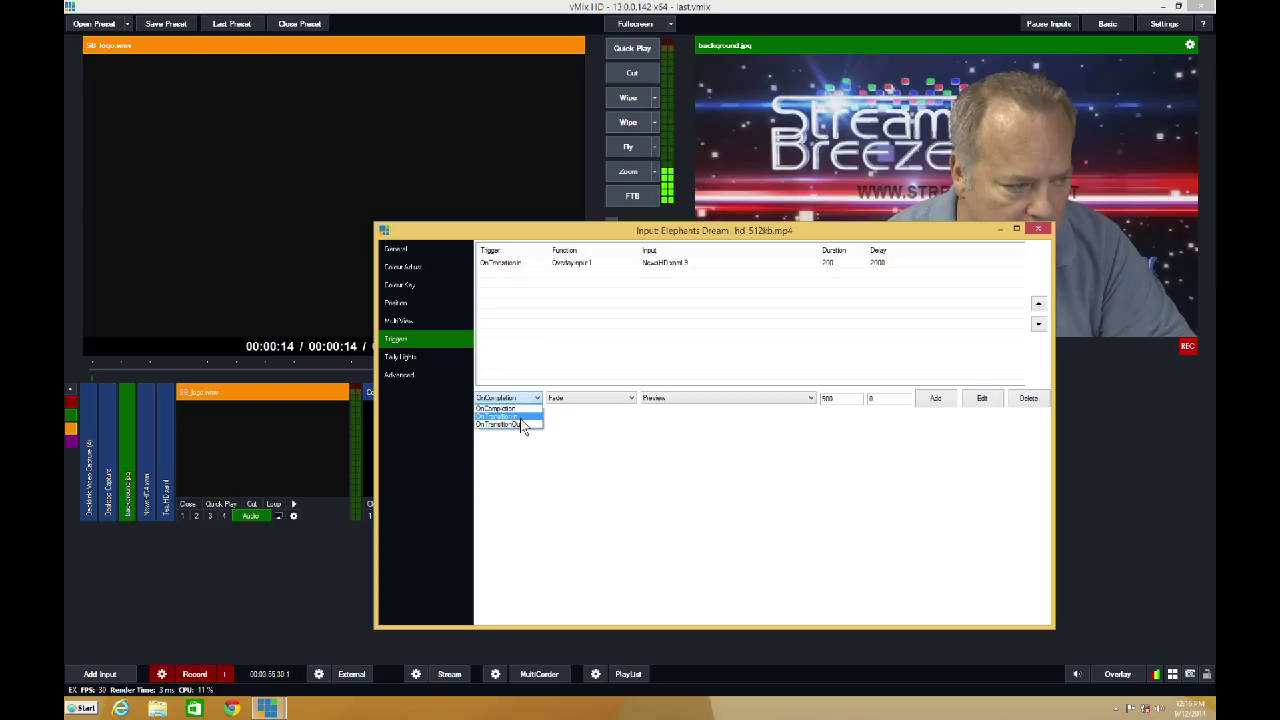
Add a second OnTransitionIn OverlayInput1 trigger on the title with a different delay
left_click(508, 424)
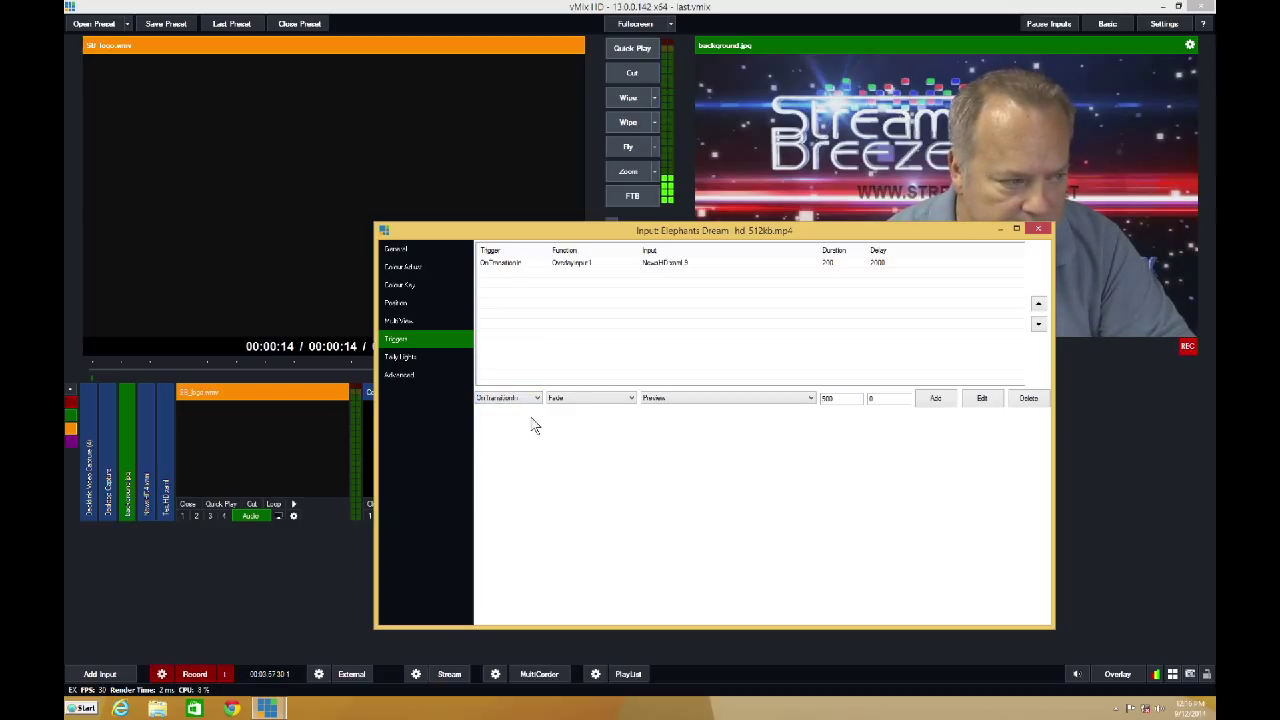
left_click(608, 398)
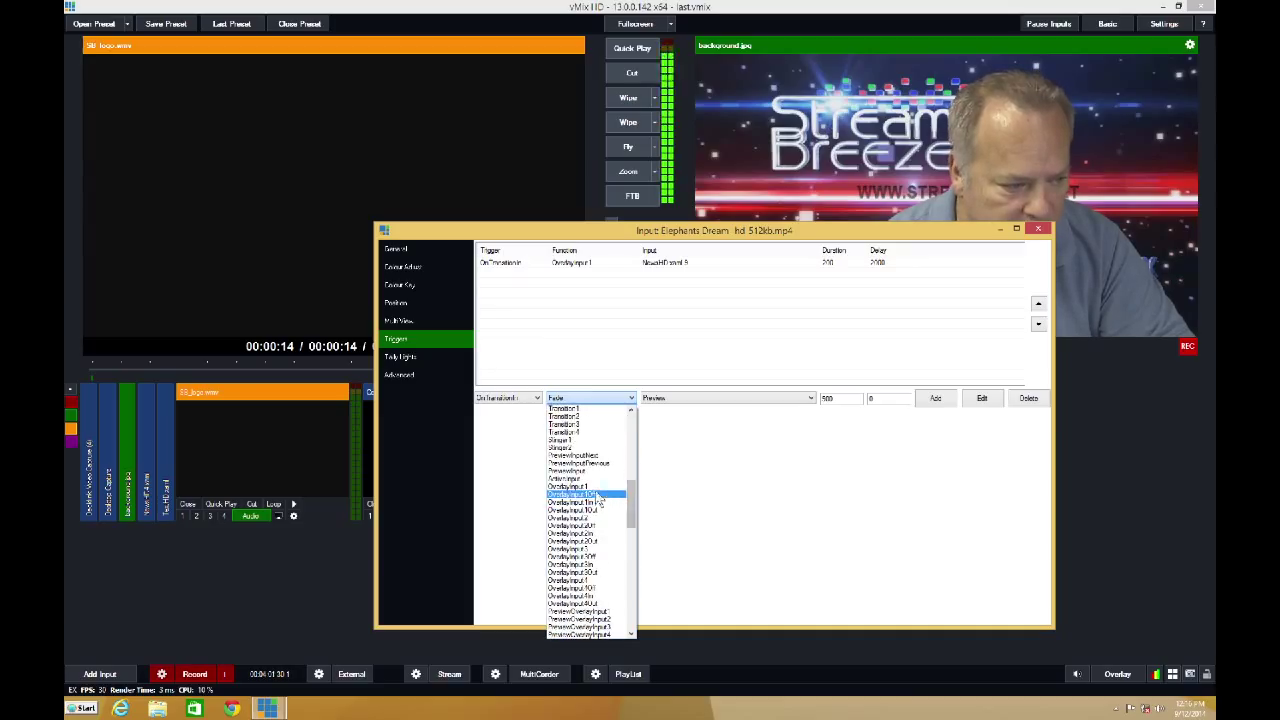
left_click(584, 492)
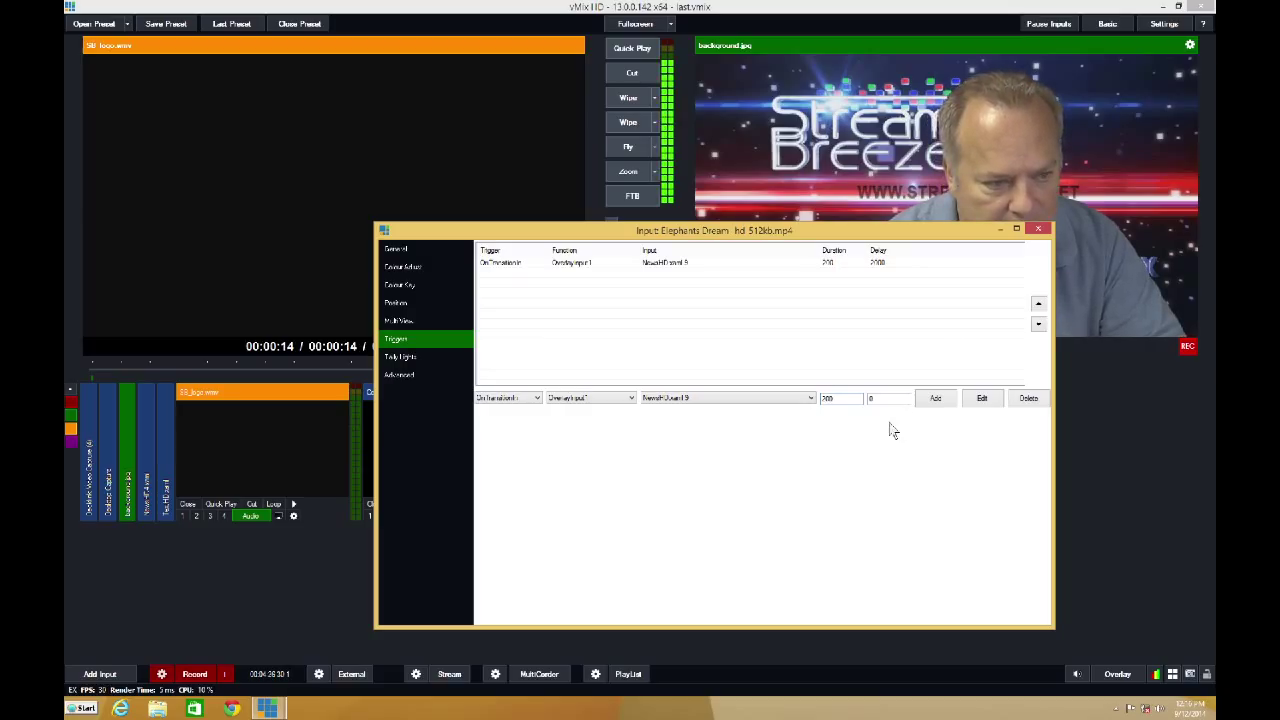
left_click(884, 398)
type("2000")
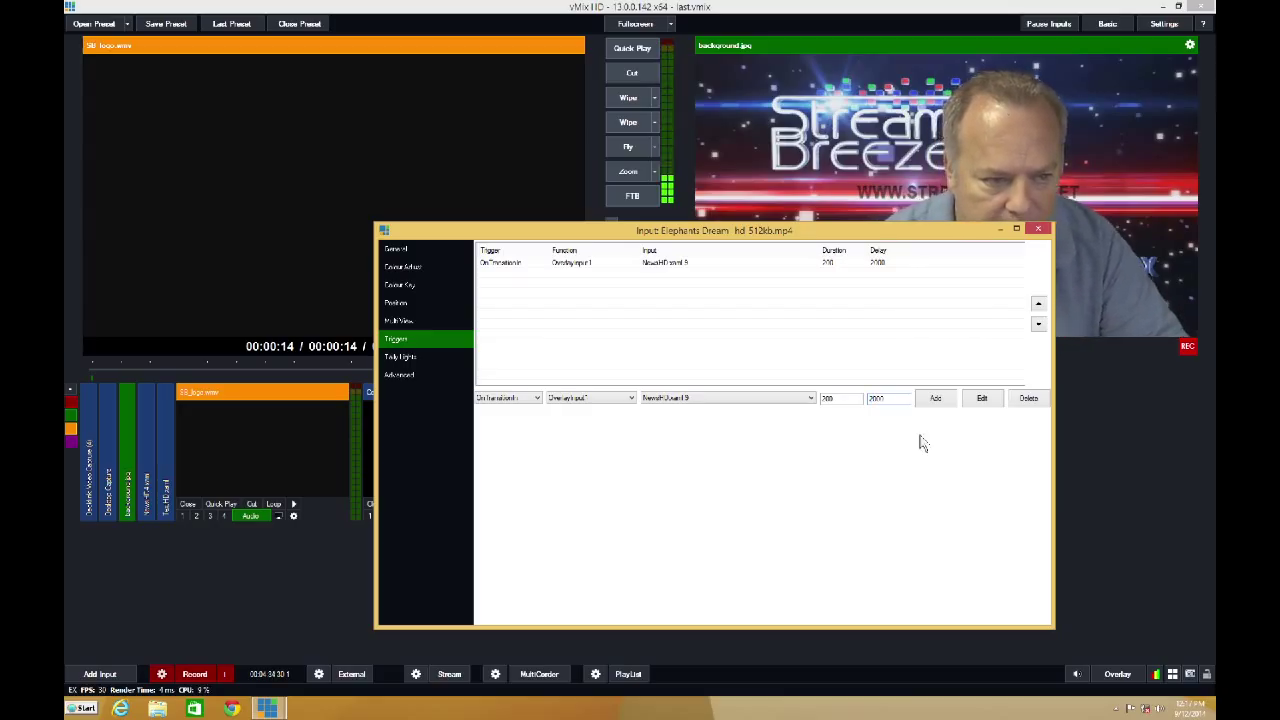
left_click(934, 398)
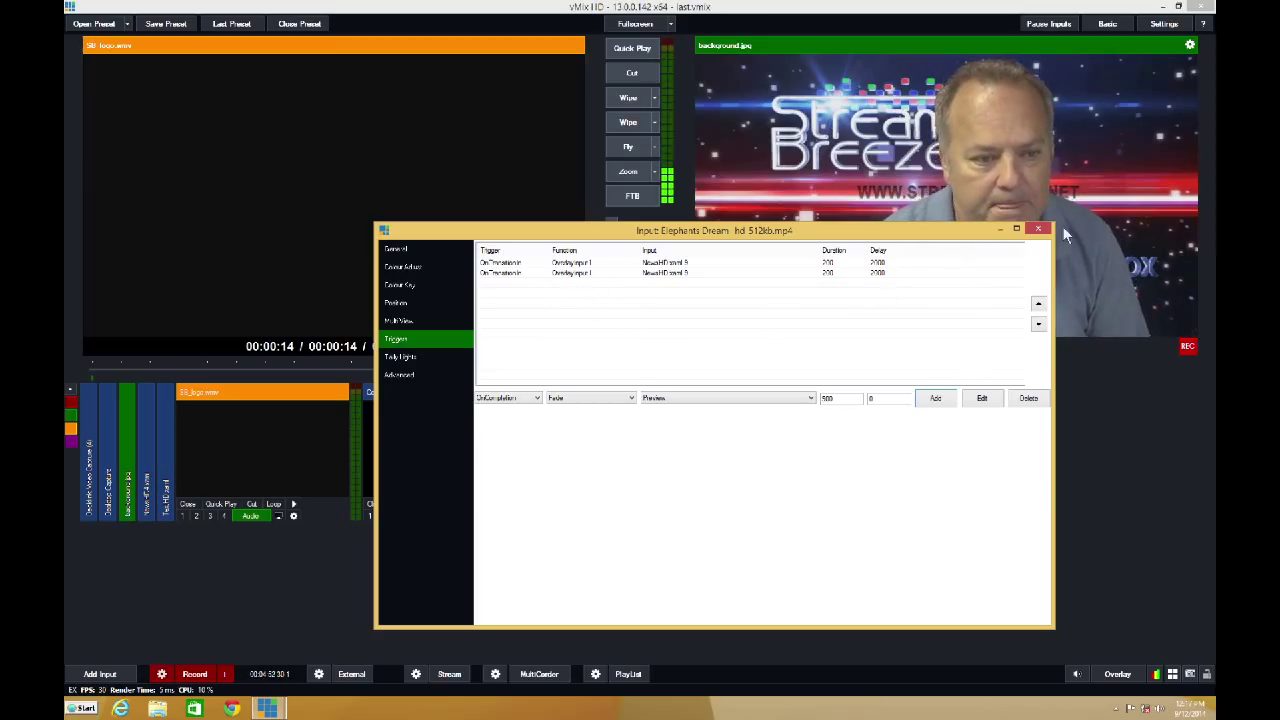
Close the video's Input Settings, keeping both overlay triggers
left_click(1038, 230)
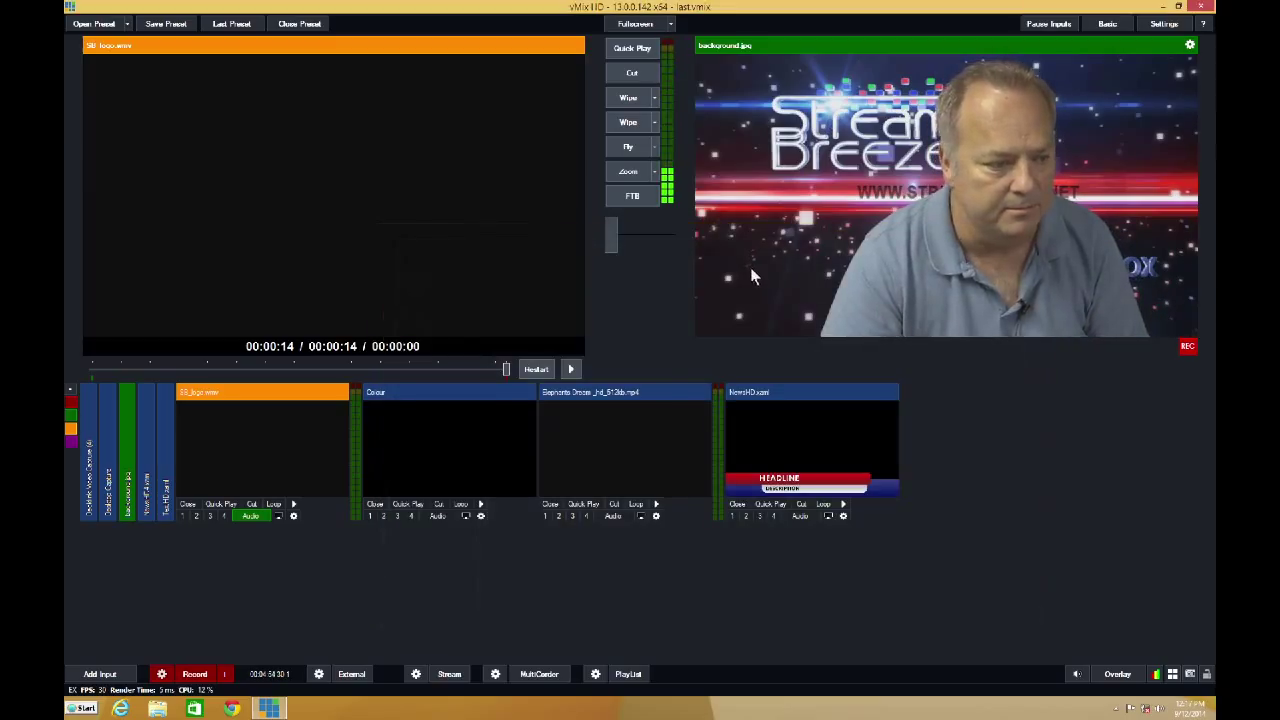